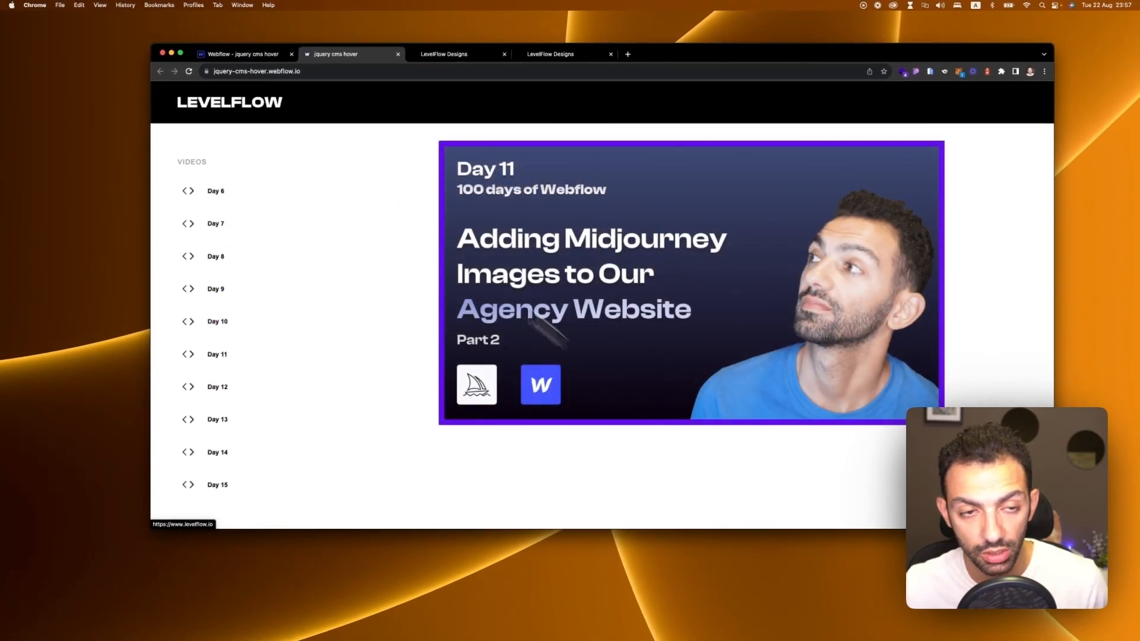
pyautogui.moveTo(571, 345)
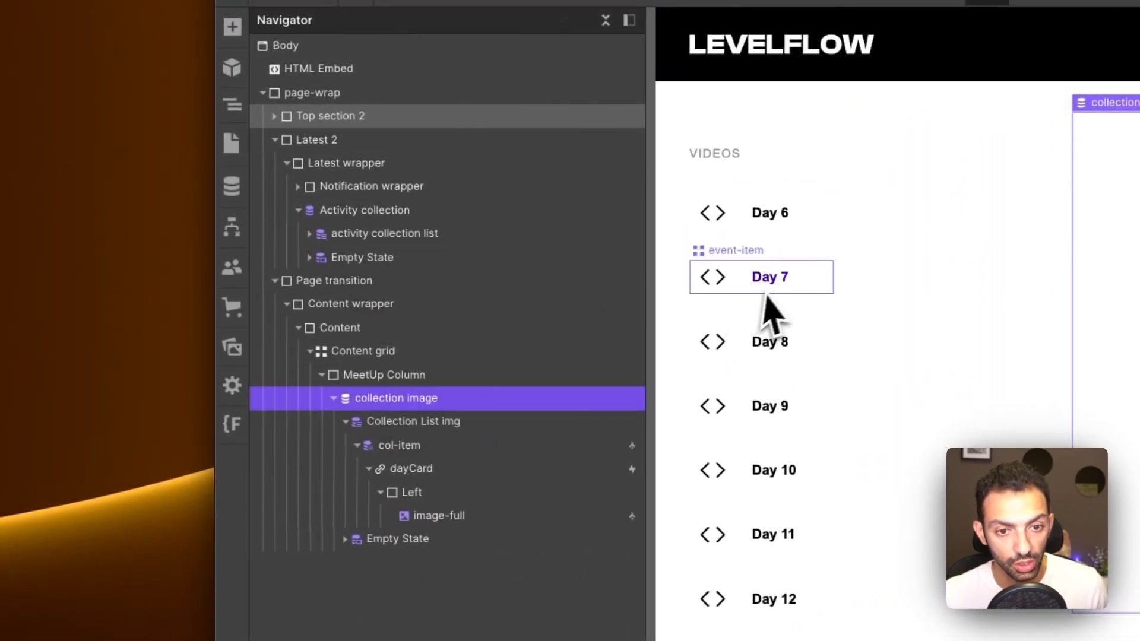
# Step: Select a Day list item and bring up its settings with the before-body hover script
pyautogui.click(385, 234)
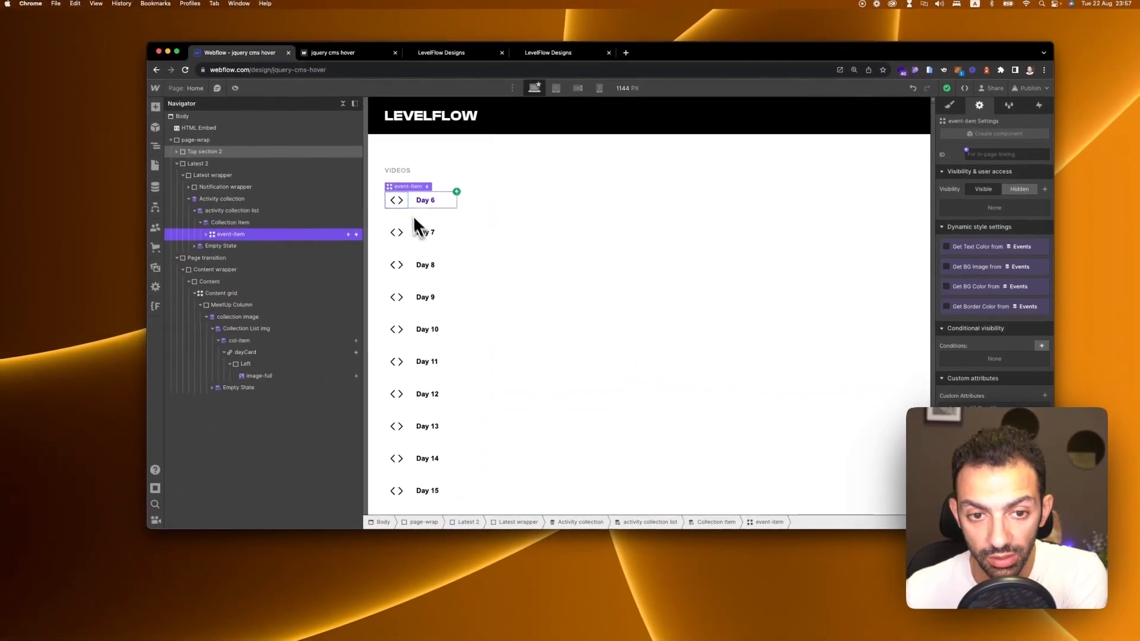
pyautogui.click(261, 376)
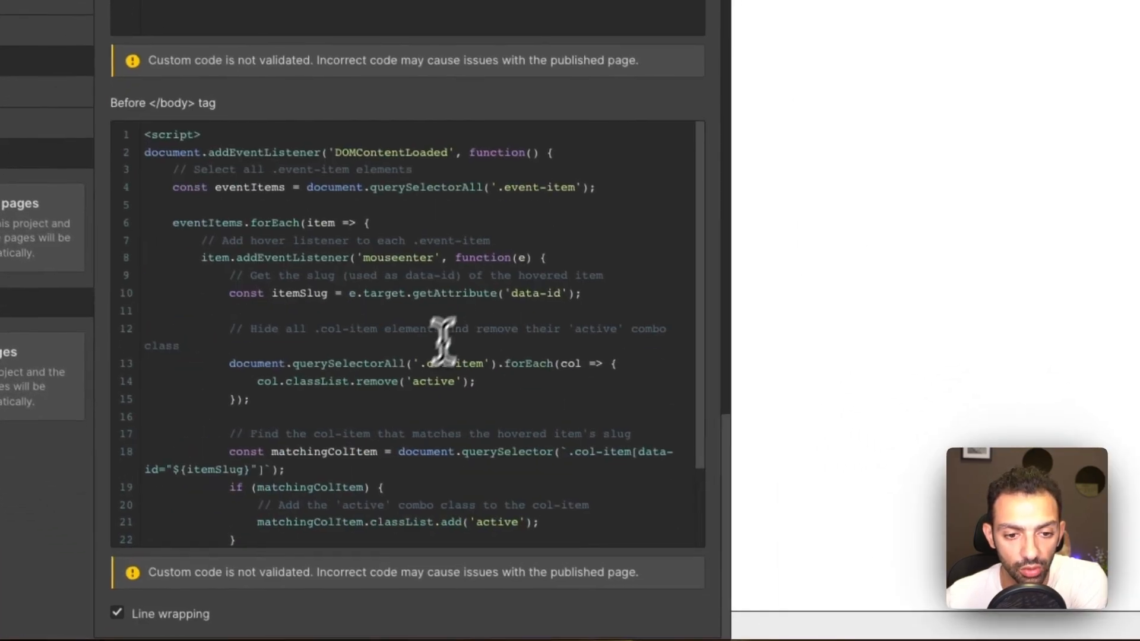
# Step: Review the before-body hover script end to end, through its closing script tag
pyautogui.scroll(-3)
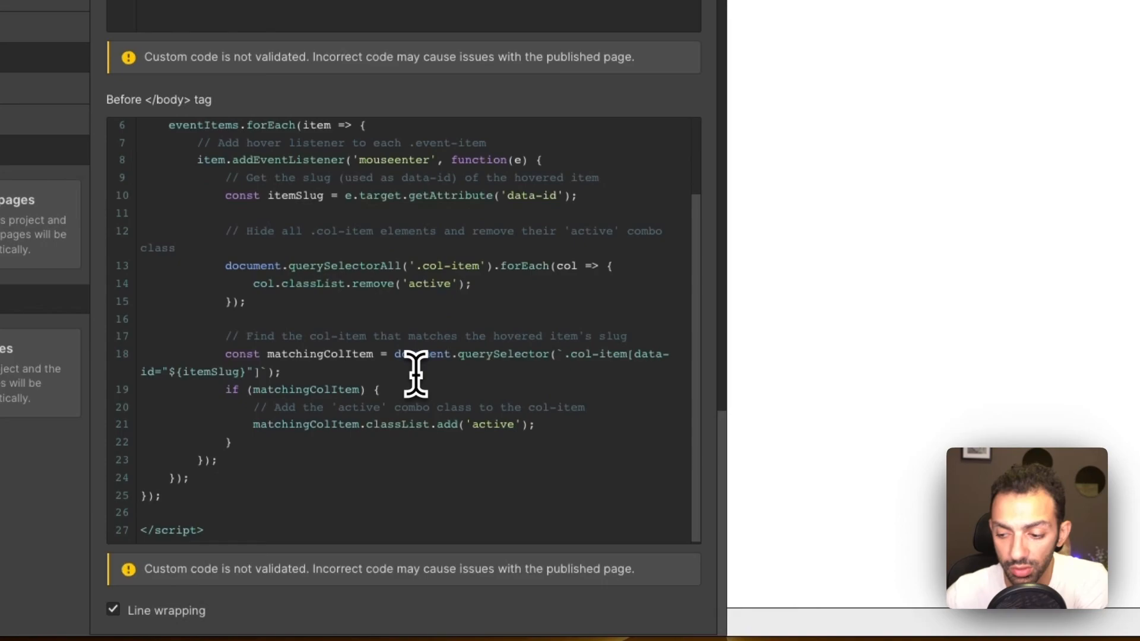
pyautogui.click(305, 494)
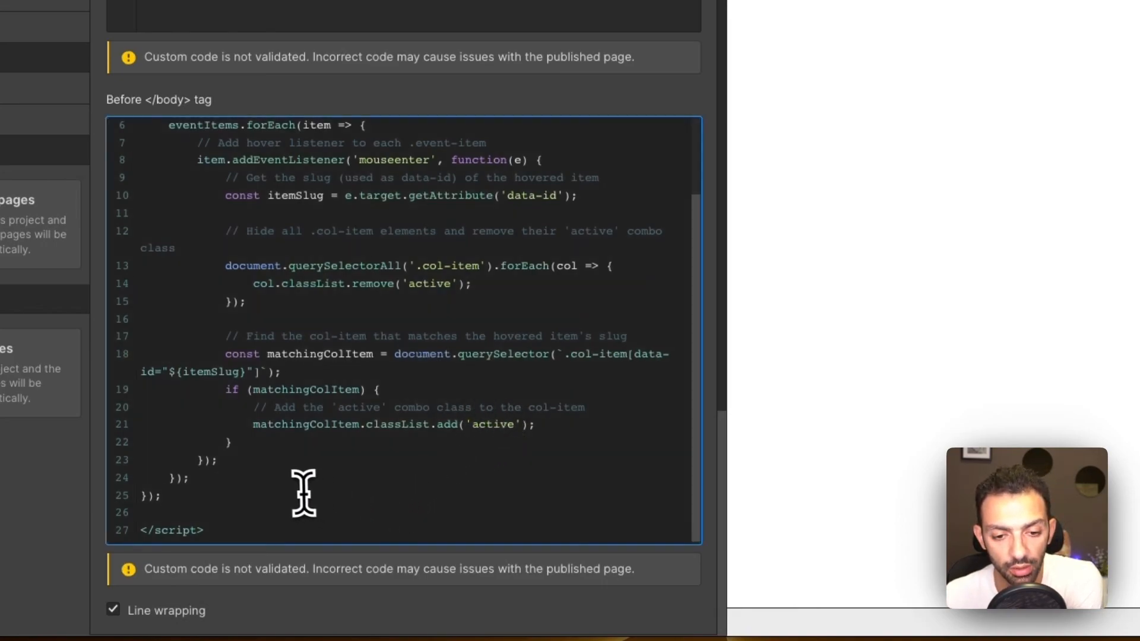
pyautogui.scroll(3)
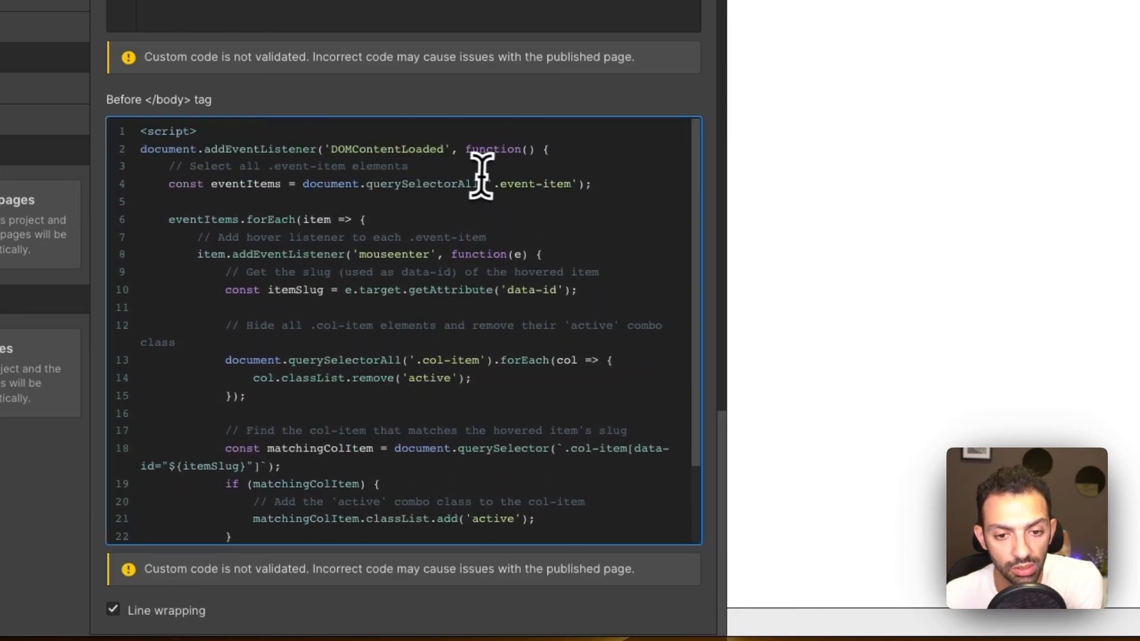
pyautogui.moveTo(552, 290)
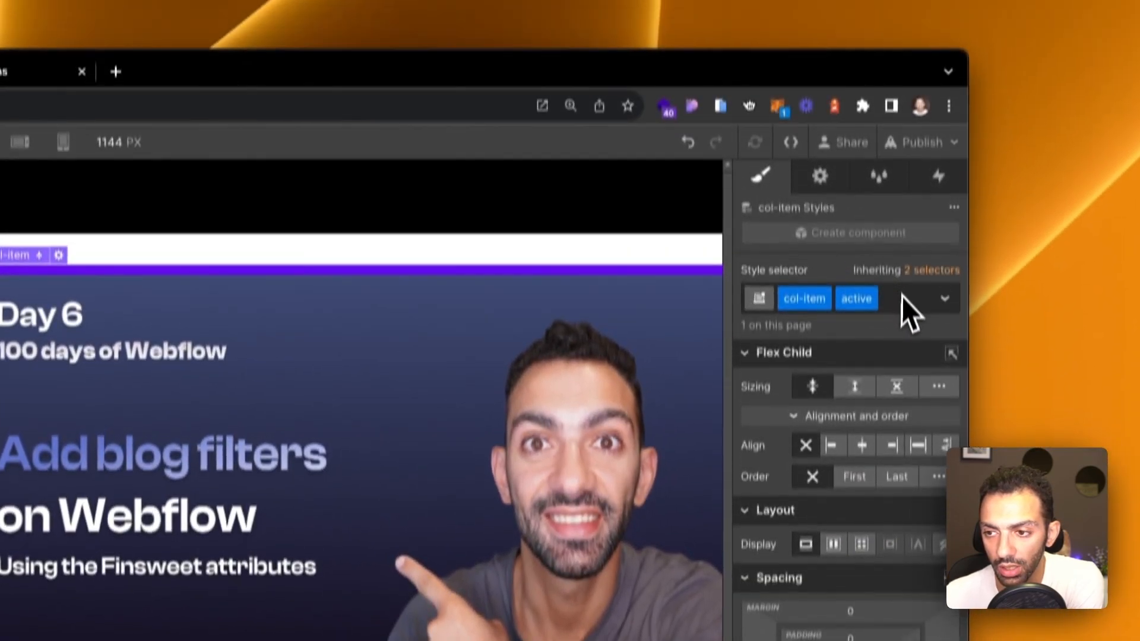
# Step: Show col-item's Custom Attributes with data-id bound to the Slug field
pyautogui.click(944, 298)
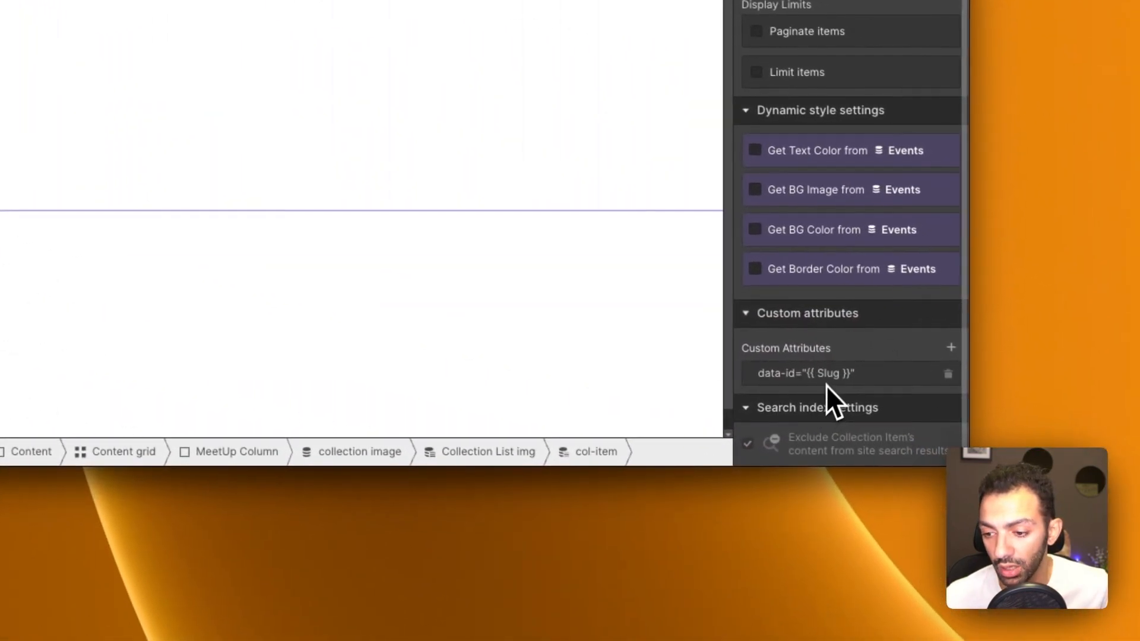
pyautogui.click(802, 373)
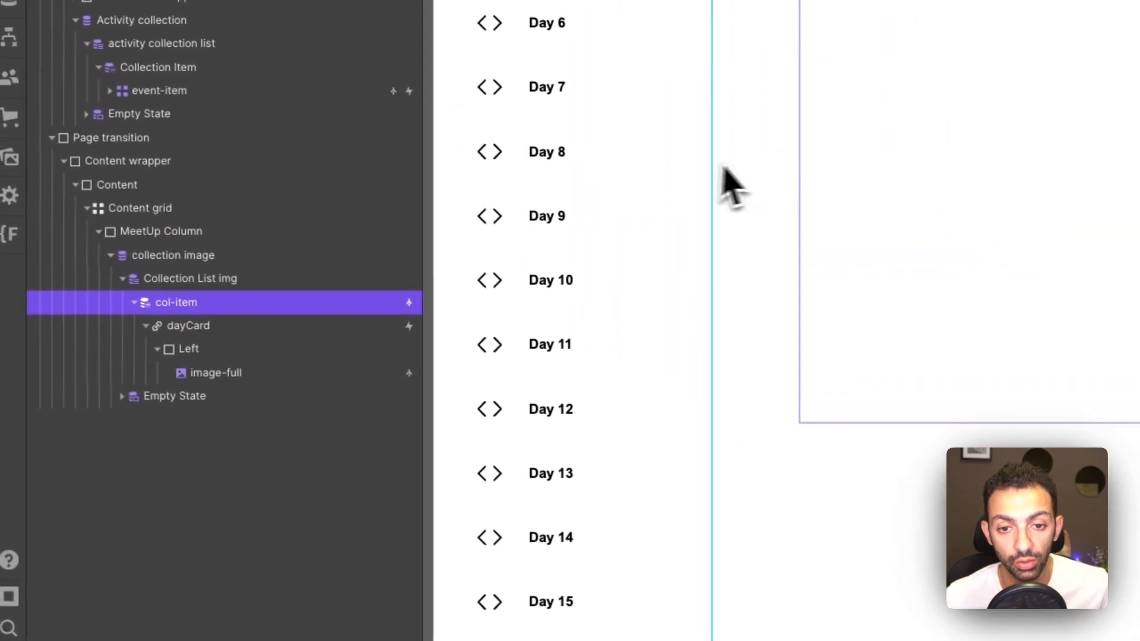
pyautogui.click(114, 138)
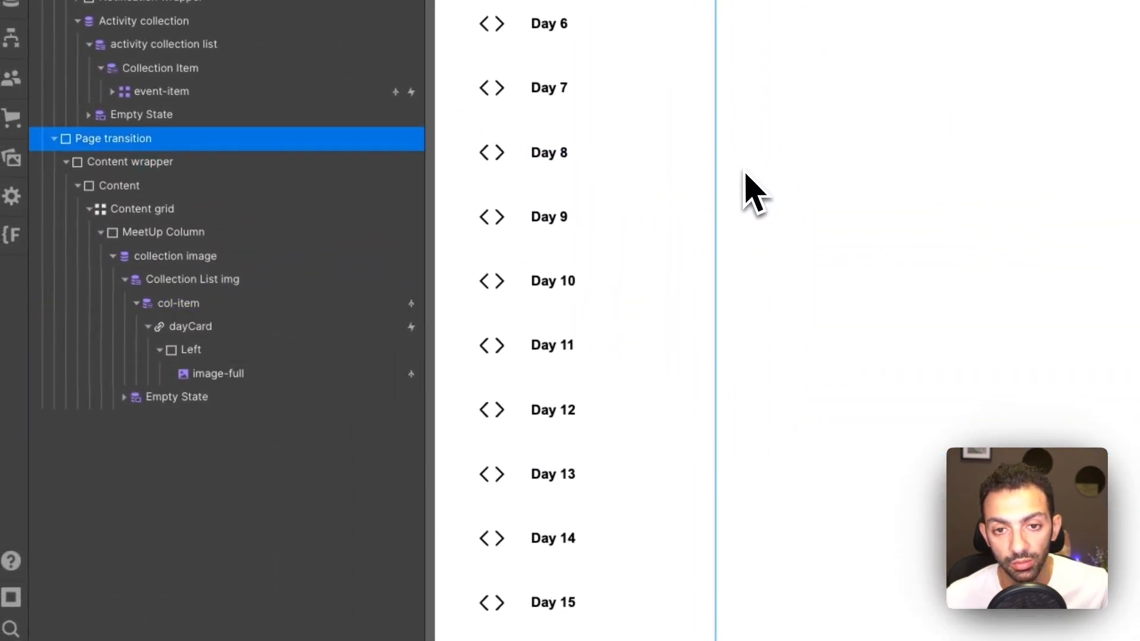
pyautogui.moveTo(777, 367)
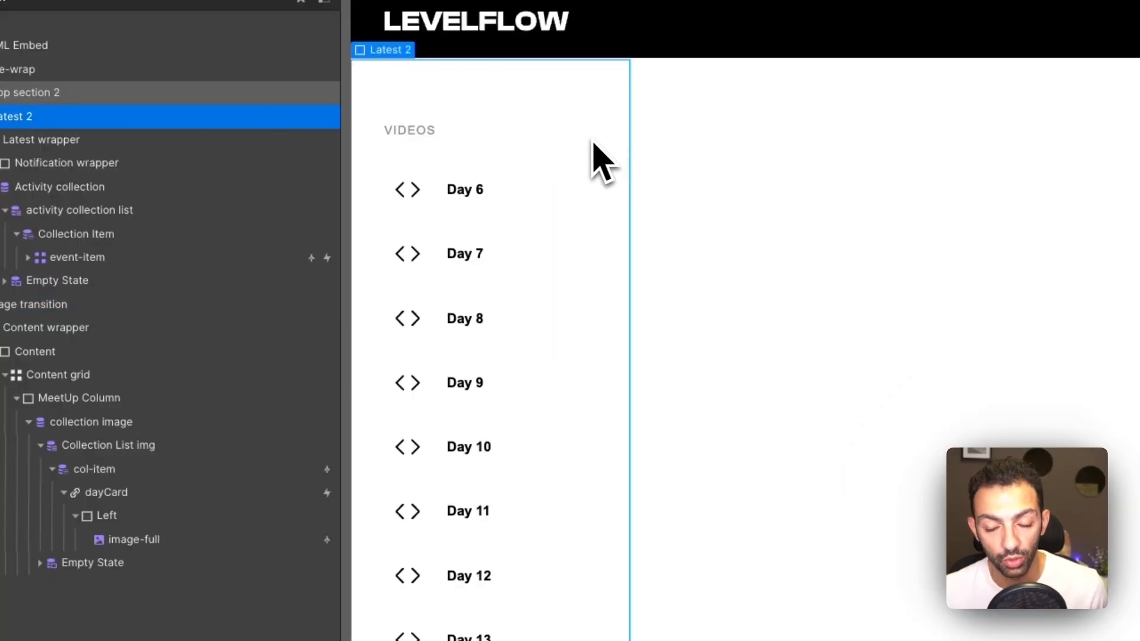
pyautogui.moveTo(588, 294)
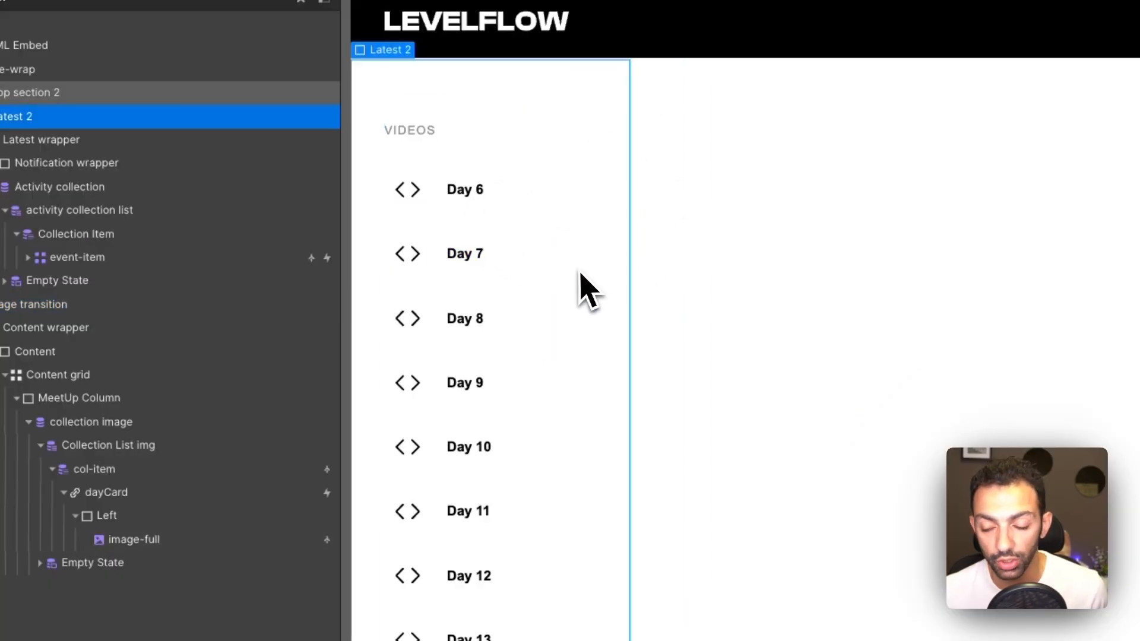
pyautogui.moveTo(604, 284)
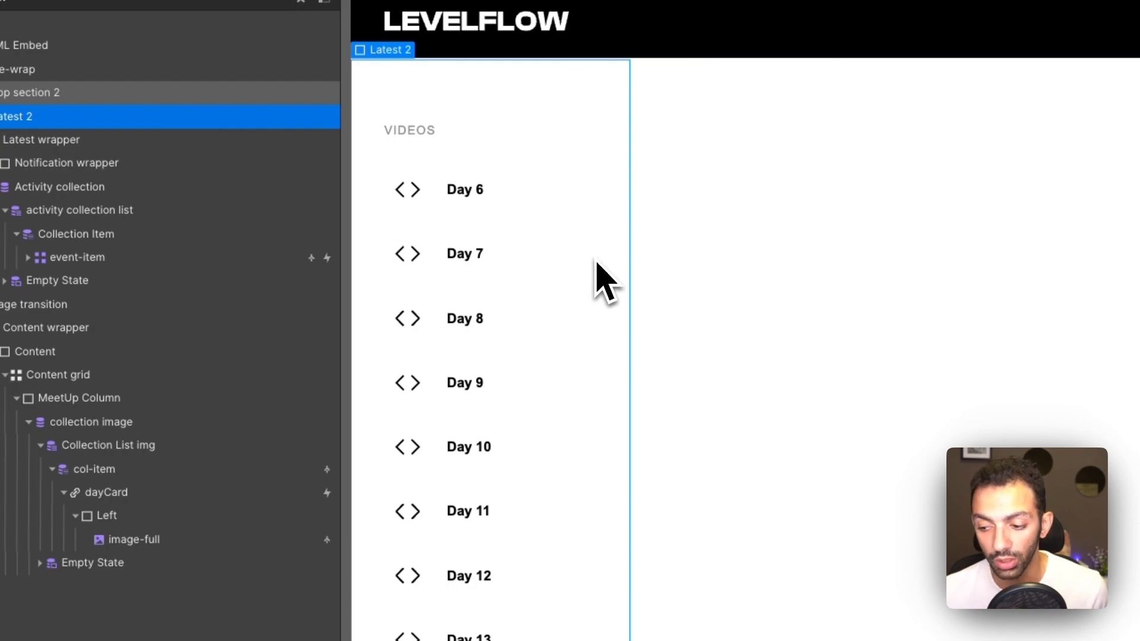
pyautogui.moveTo(606, 281)
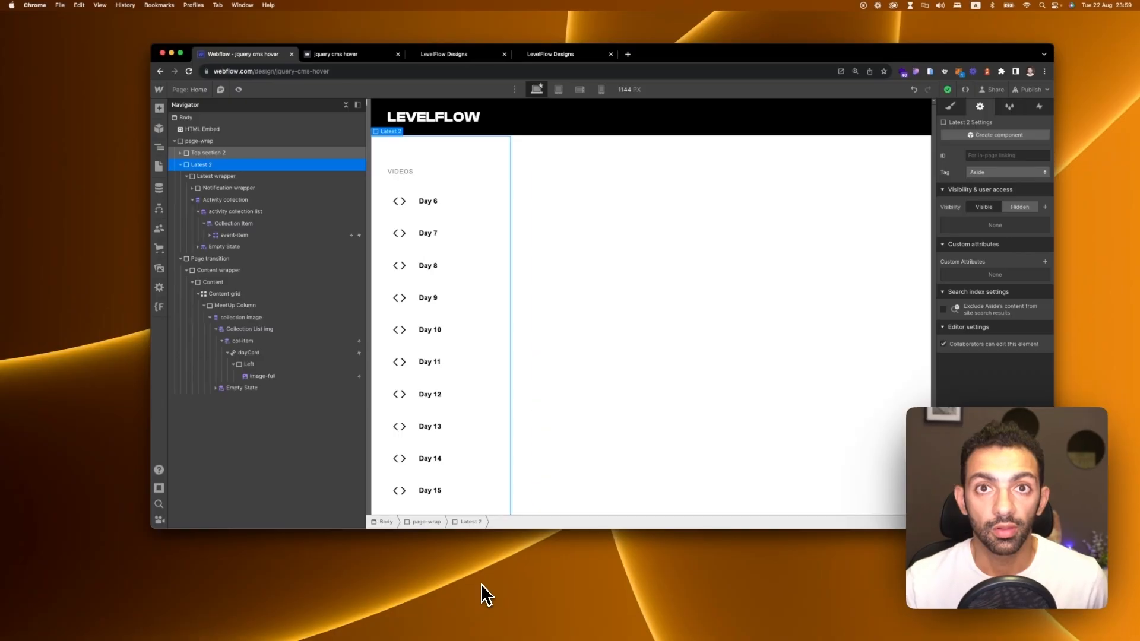
pyautogui.click(428, 201)
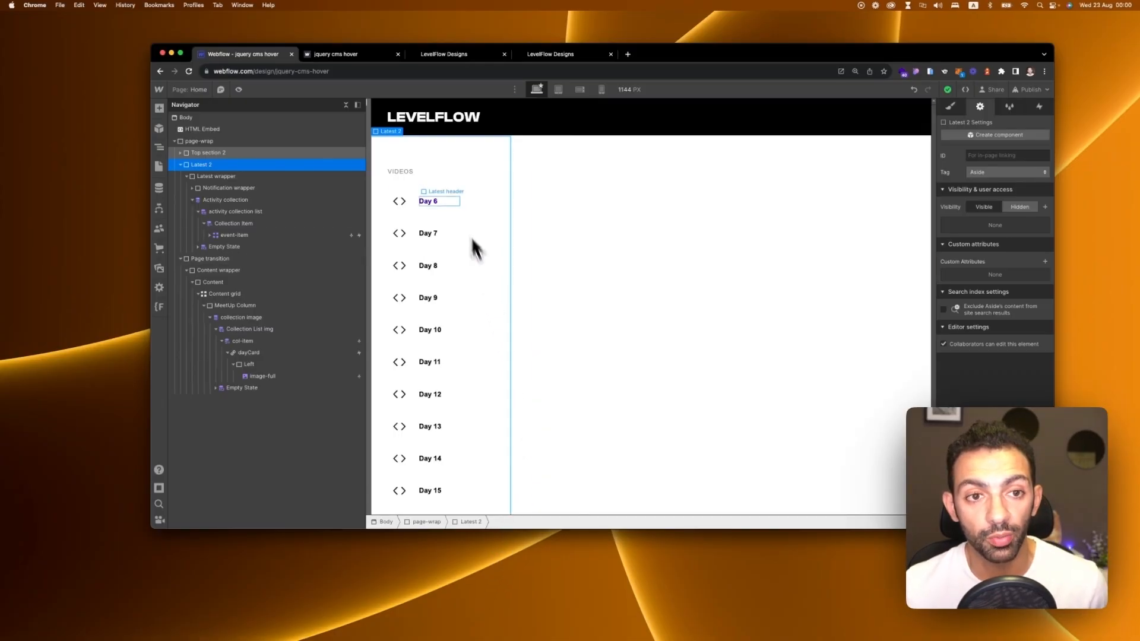